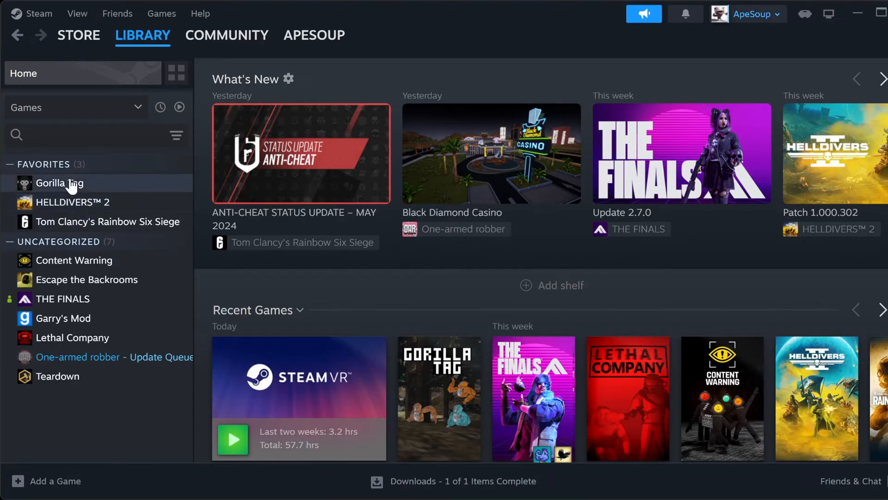
Bring up the context menu for Gorilla Tag in the Steam library sidebar.
right_click(59, 183)
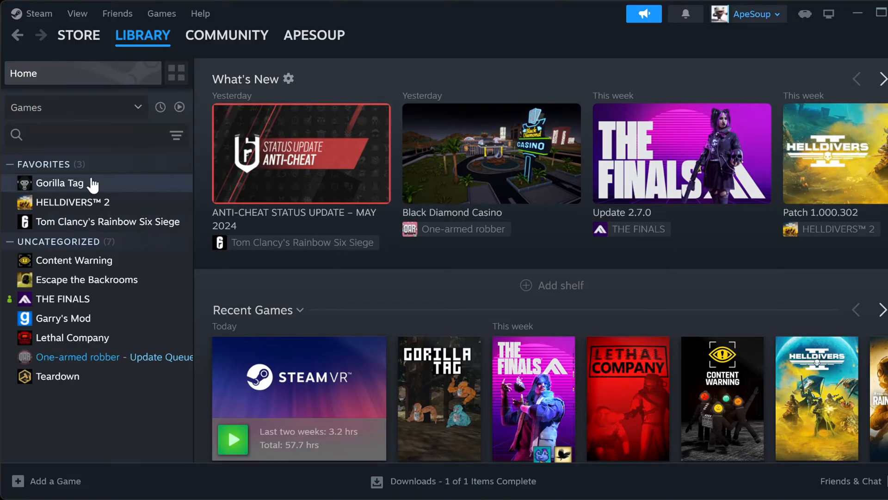
right_click(58, 182)
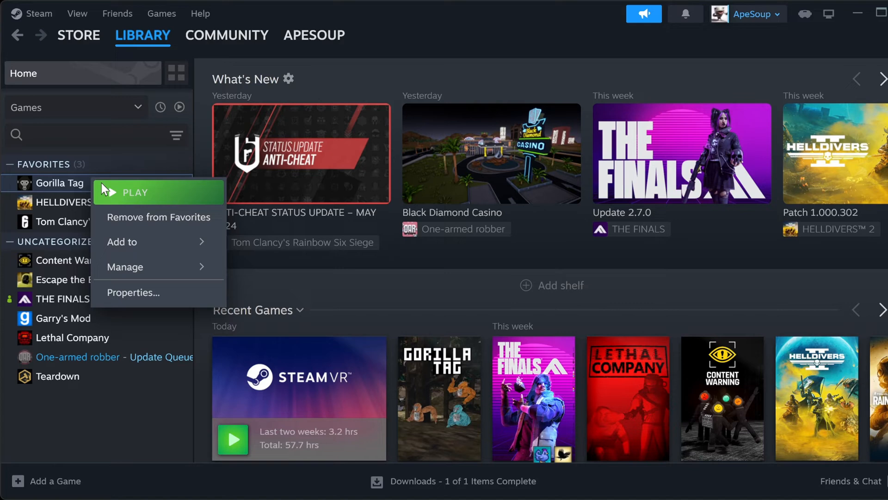
mouse_move(125, 267)
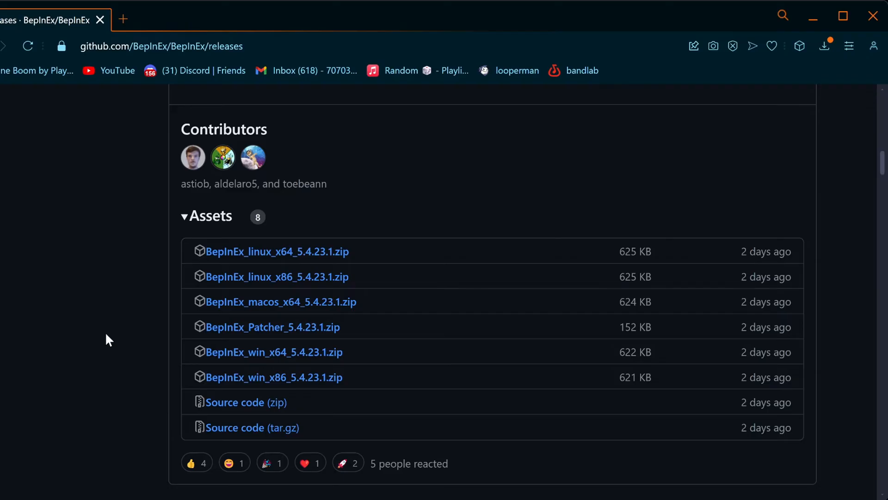
mouse_move(78, 130)
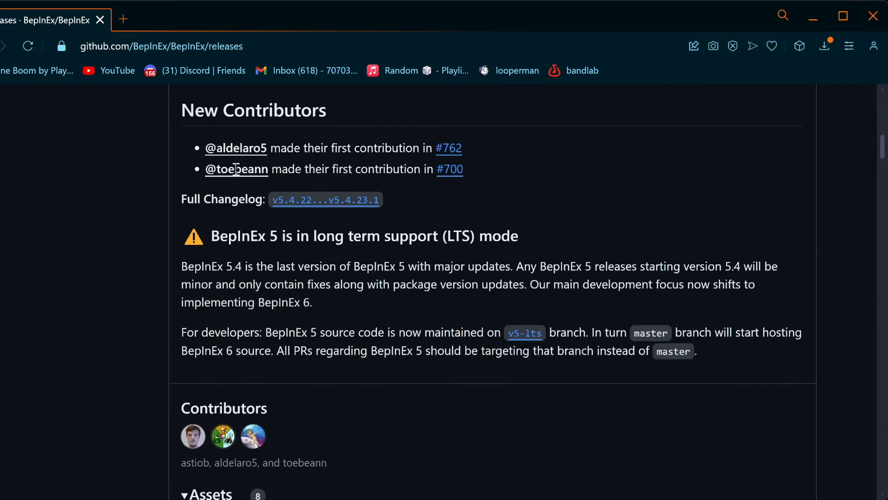
Scroll the BepInEx GitHub releases page down to the 5.4.23.1 asset downloads.
scroll("down", 3)
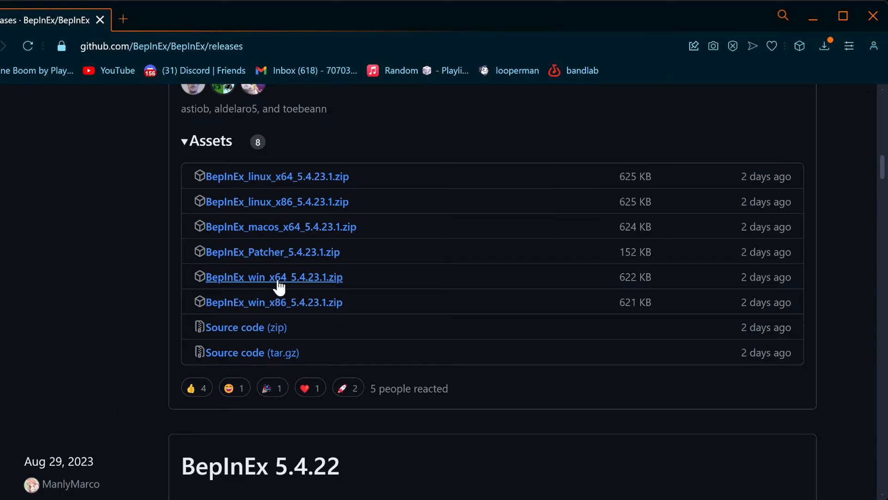
mouse_move(271, 227)
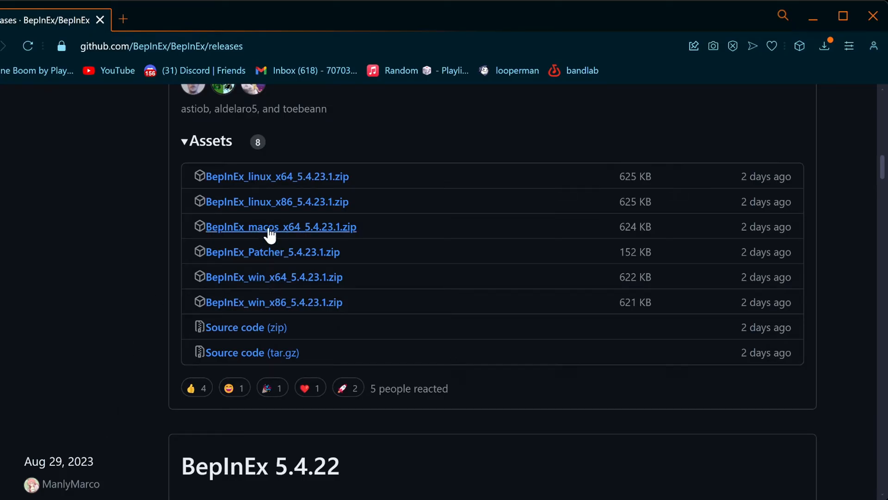
mouse_move(206, 189)
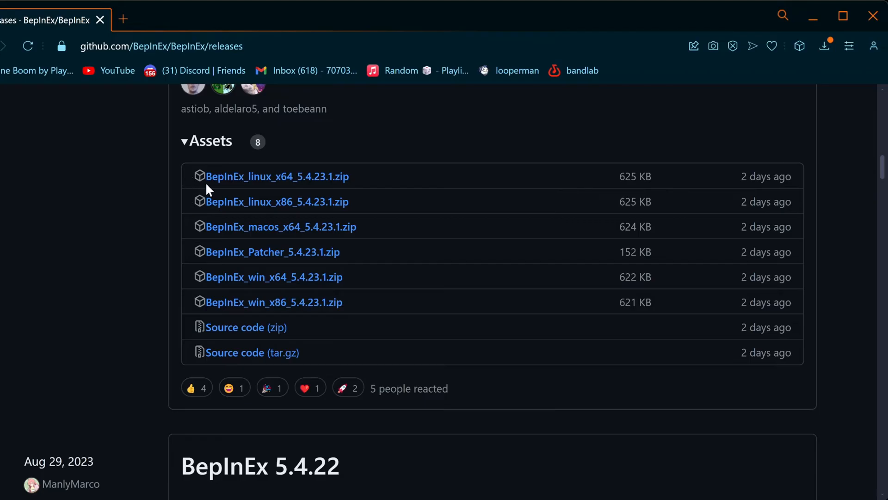
mouse_move(89, 284)
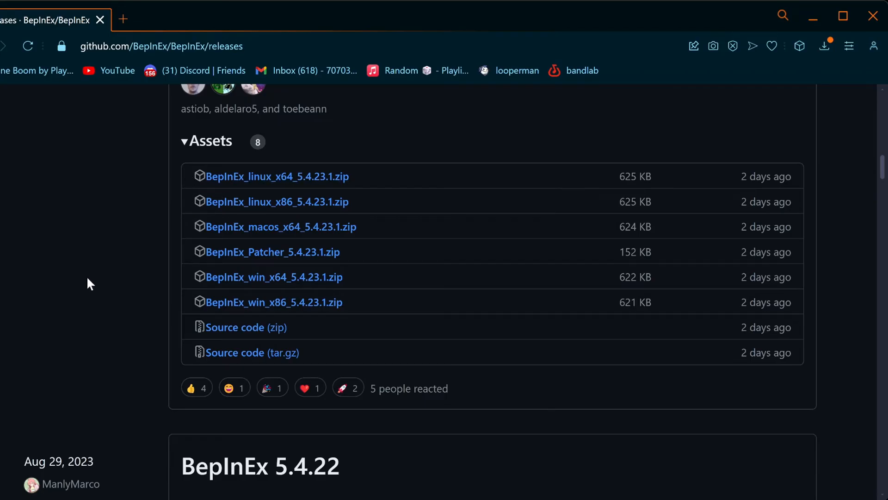
mouse_move(84, 287)
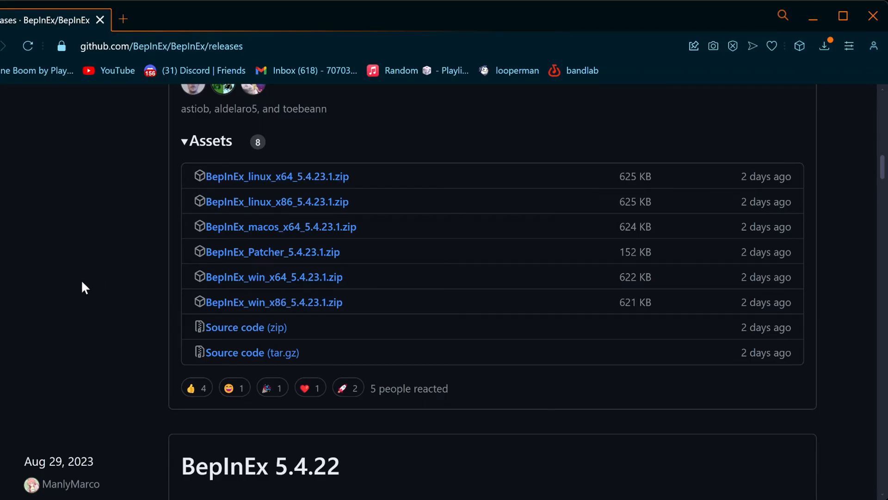
mouse_move(88, 380)
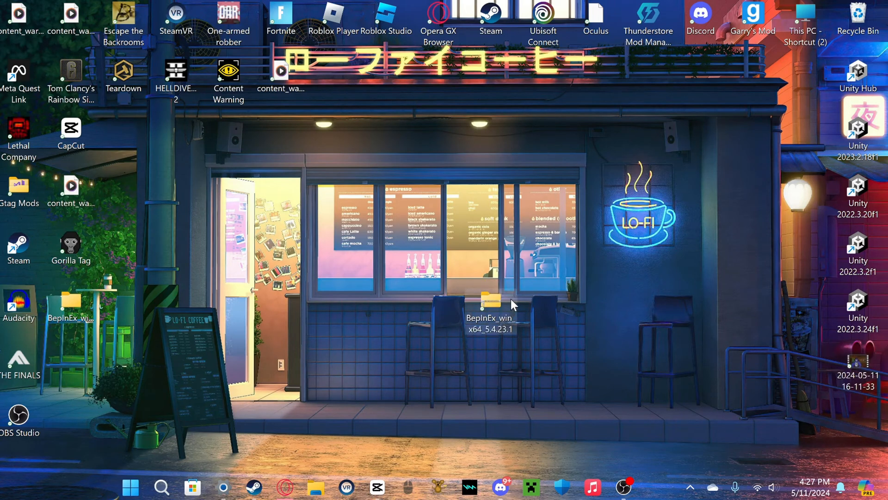
Extract the BepInEx zip into the suggested folder on the desktop via Extract All.
right_click(481, 304)
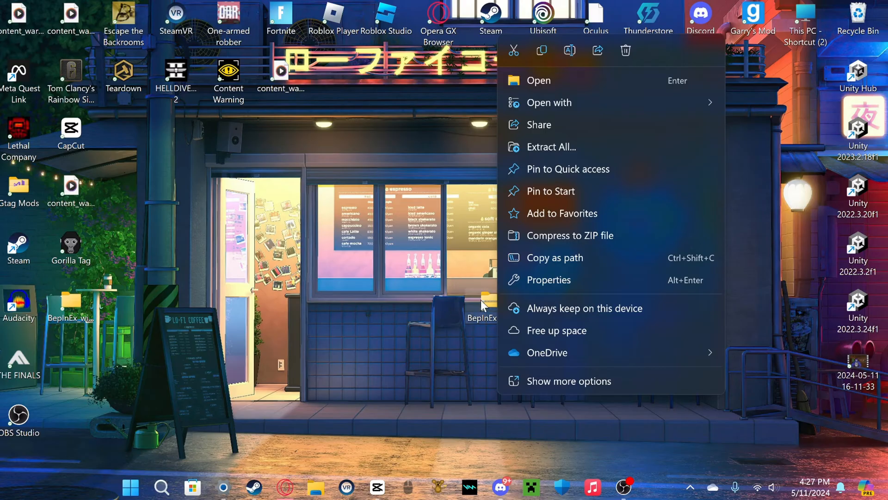
left_click(550, 147)
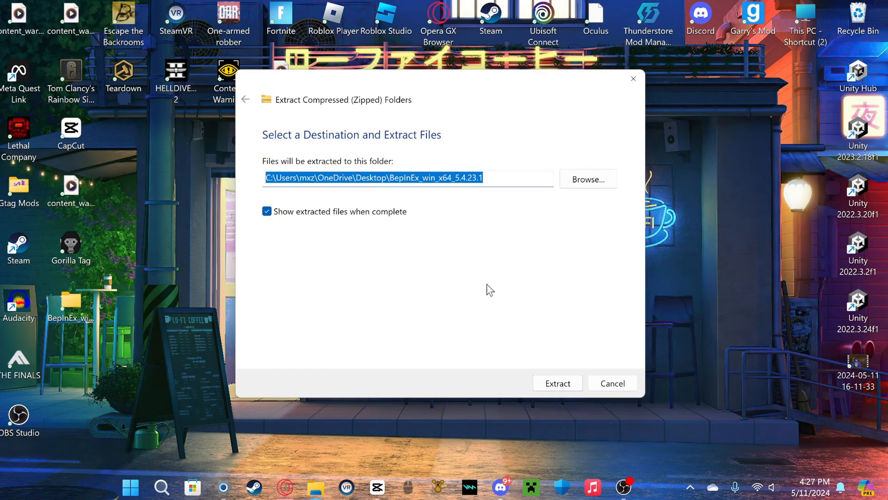
left_click(556, 383)
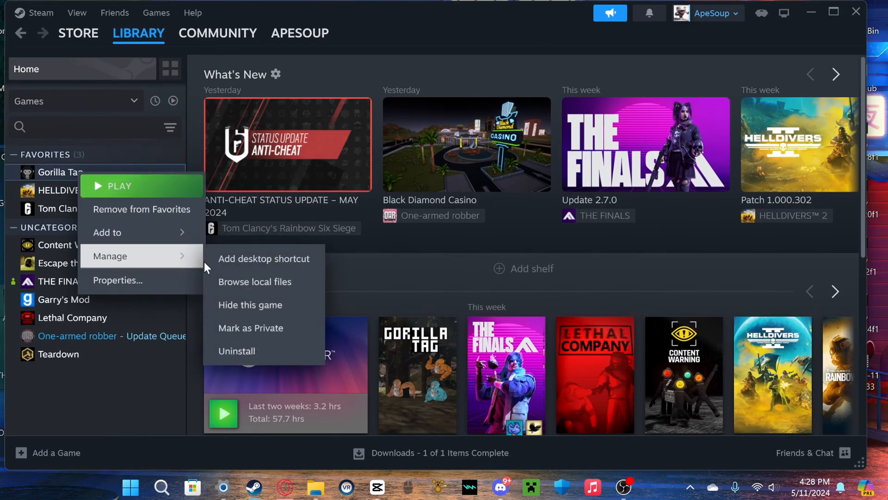
Browse Gorilla Tag's local files from the Manage menu.
left_click(255, 281)
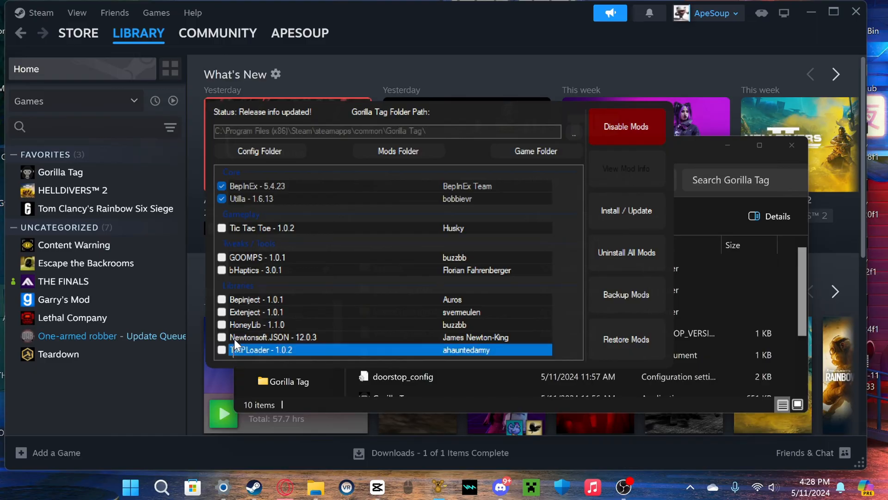
Install the ticked mods (BepInEx, Utilla) and hide the game folder window.
left_click(627, 210)
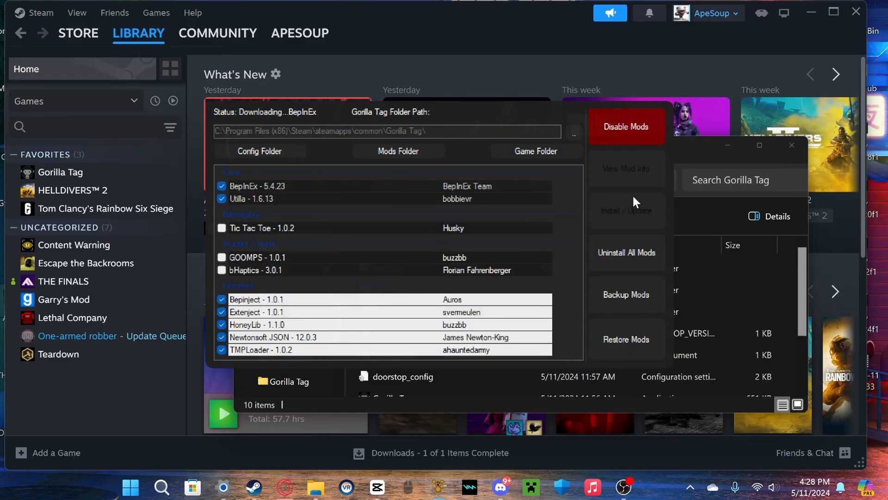
mouse_move(378, 116)
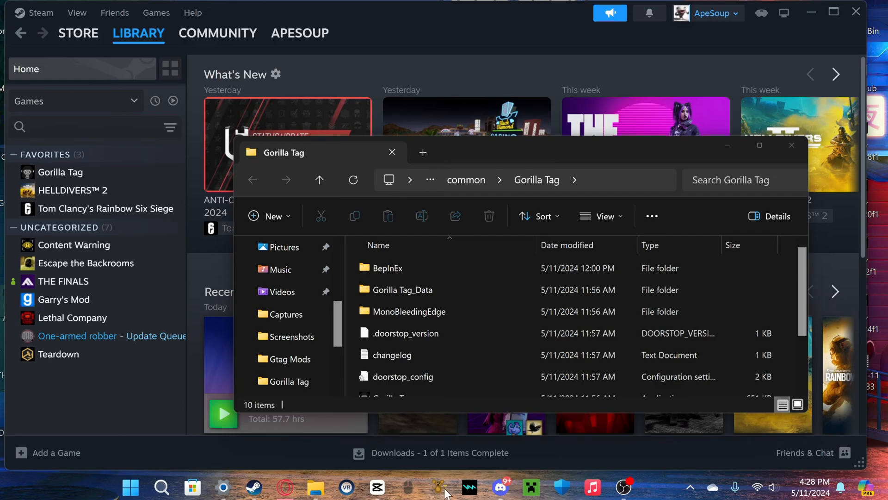
mouse_move(728, 145)
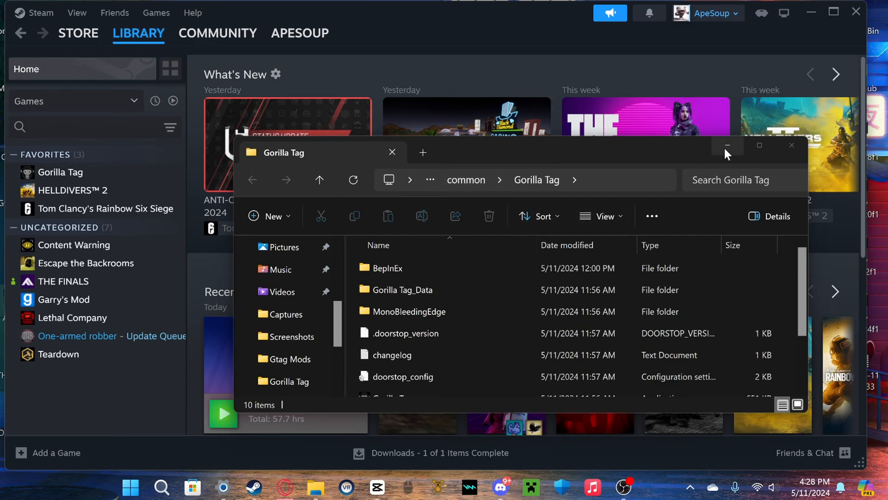
left_click(728, 145)
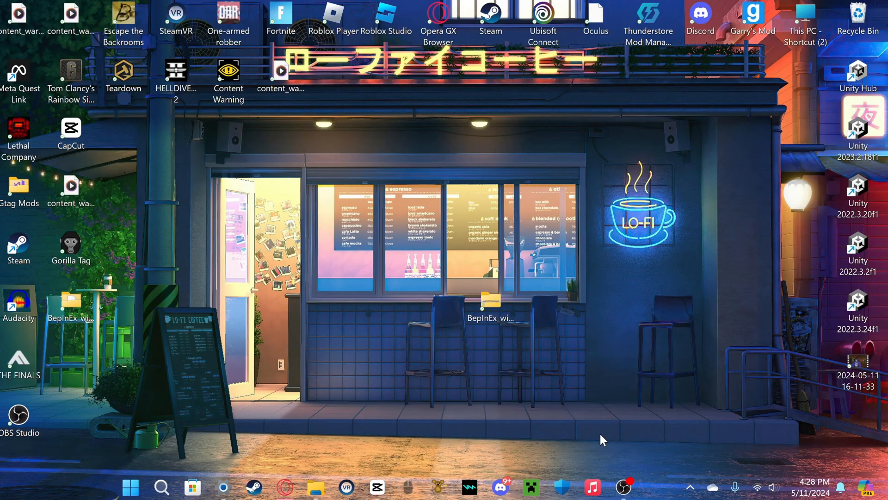
mouse_move(440, 371)
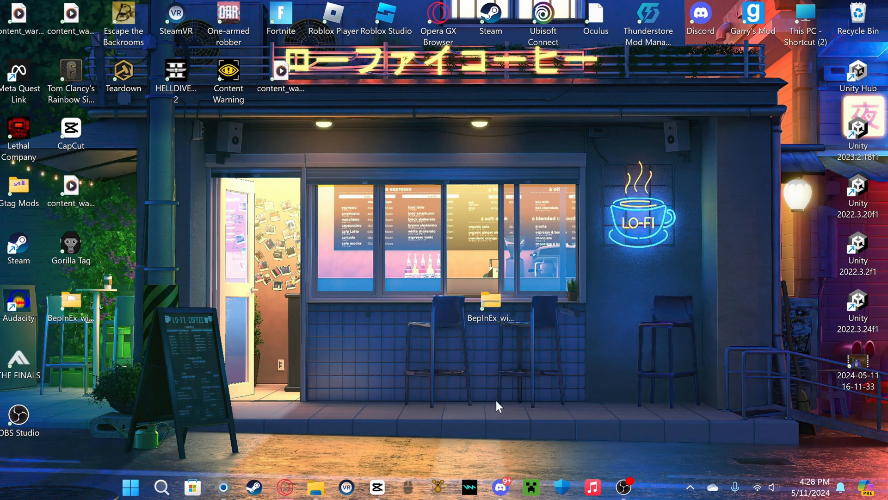
mouse_move(564, 375)
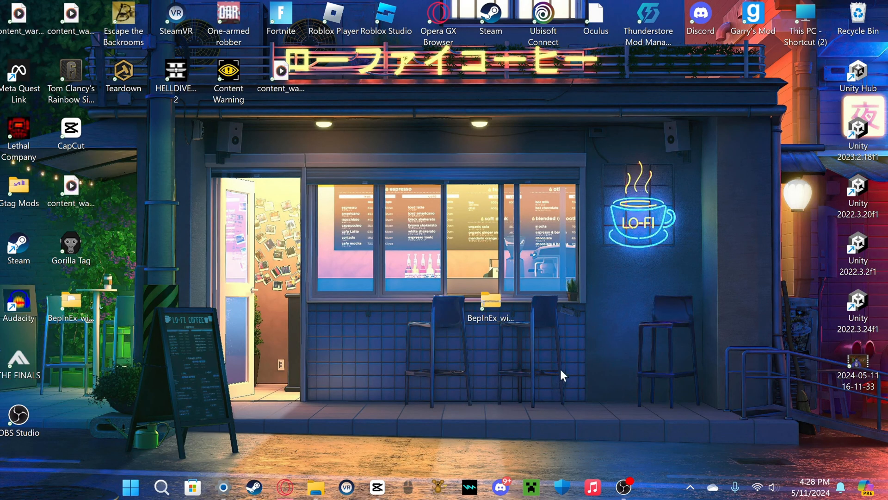
mouse_move(609, 355)
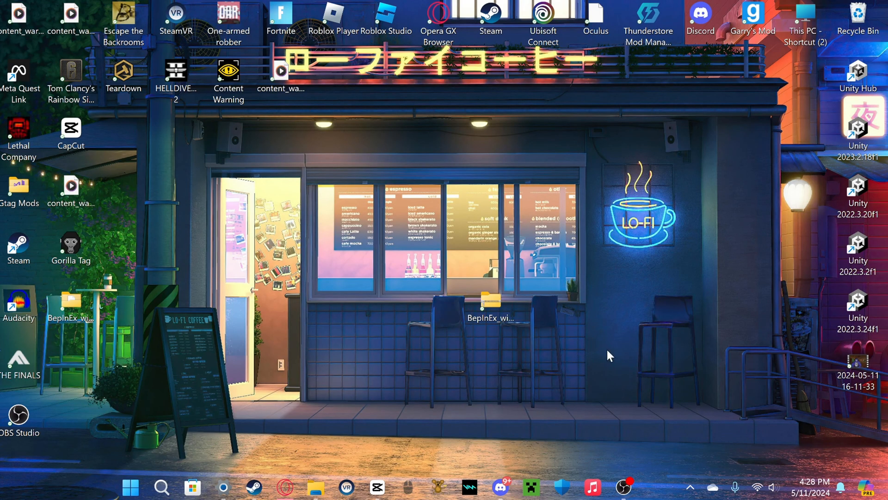